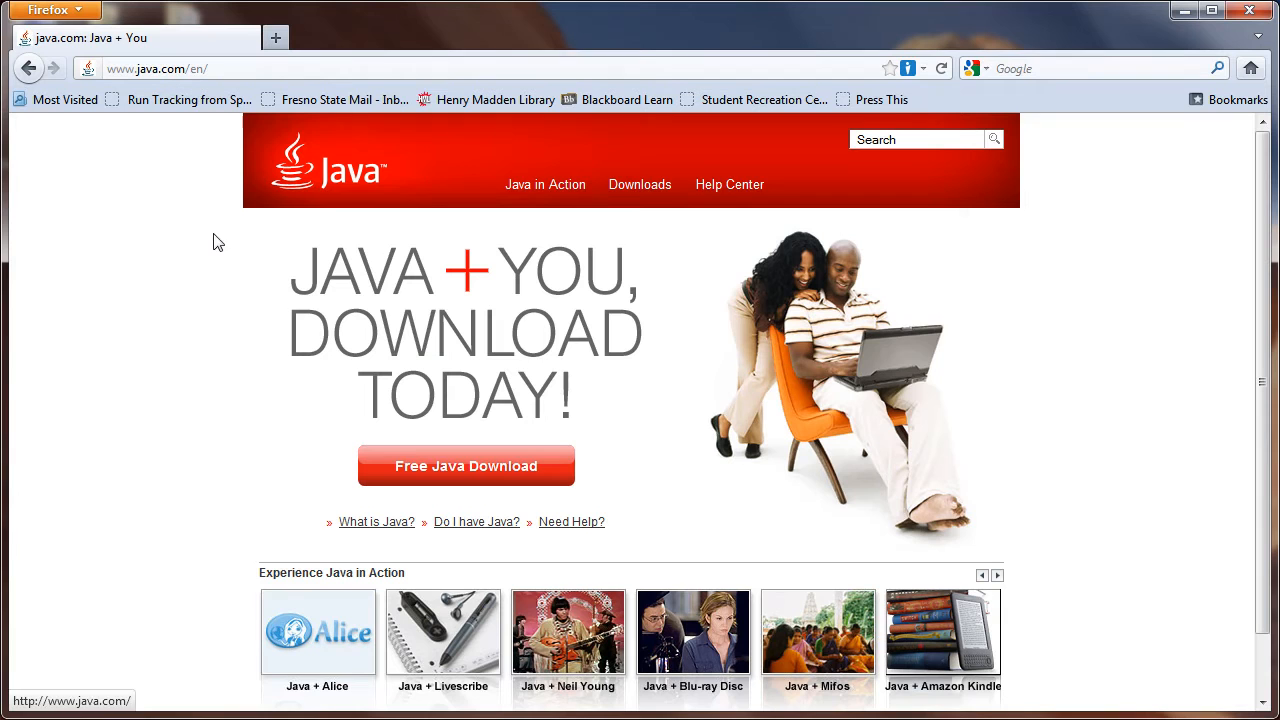
mouse_move(390, 486)
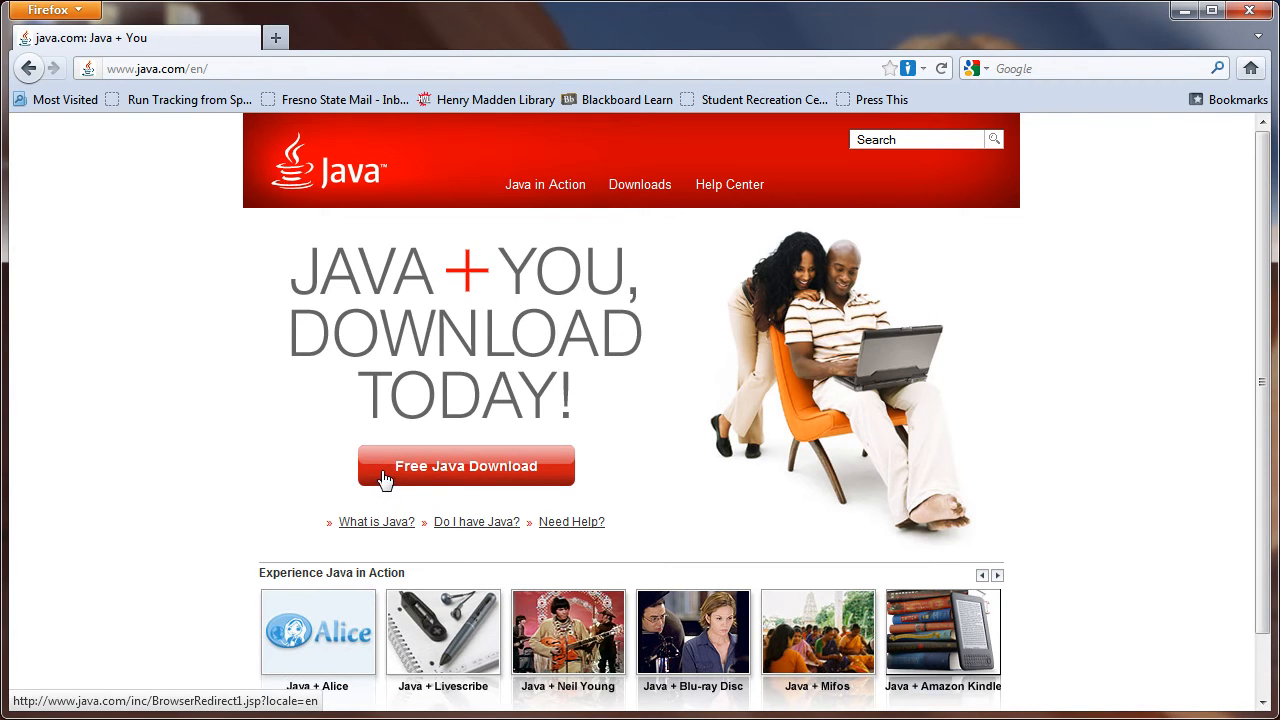
- Run java.com's Free Java Download check to verify Java Version 6 Update 29 is installed
click(465, 465)
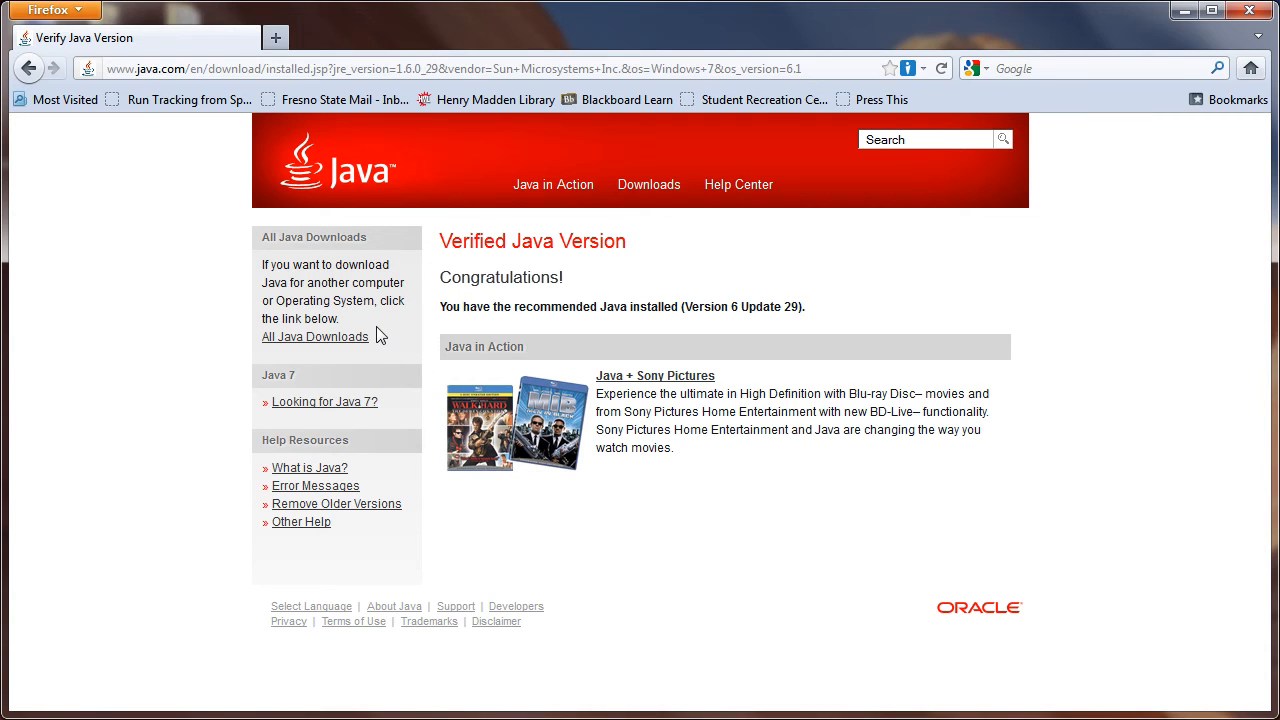
mouse_move(340, 88)
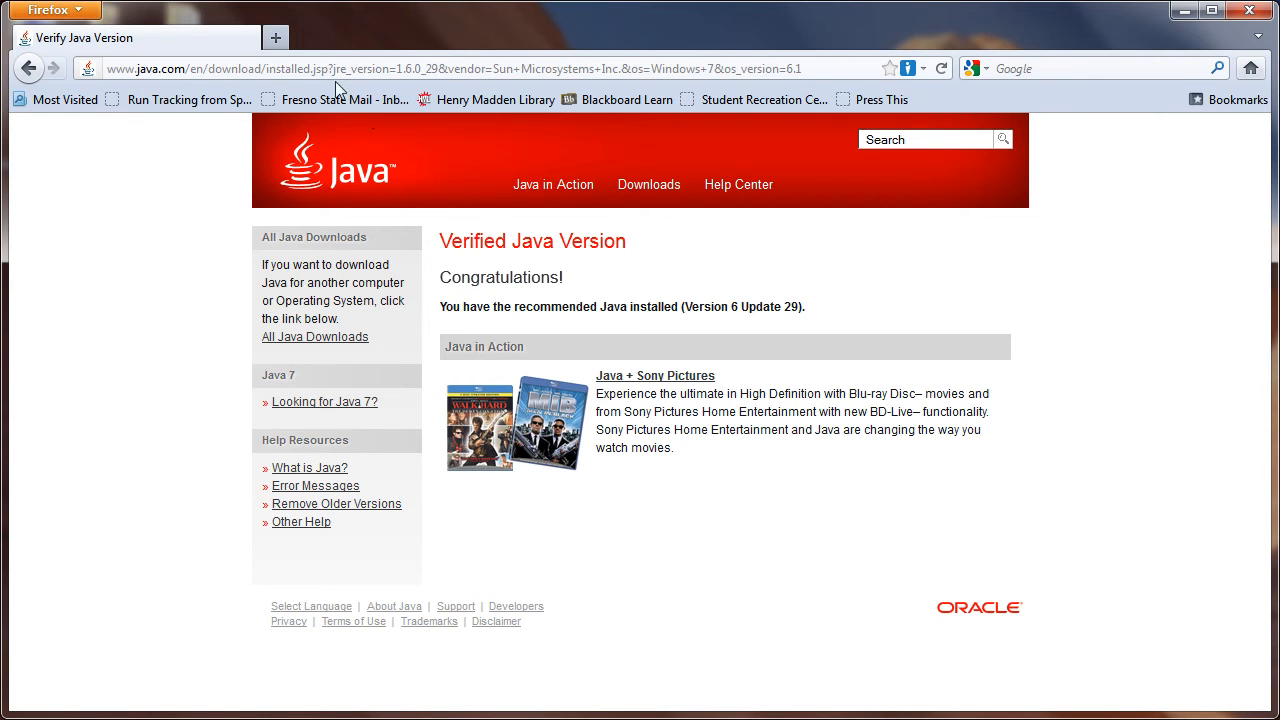
- Load hornphoto.com and scroll down to the Order Prints Online panel
text(ho)
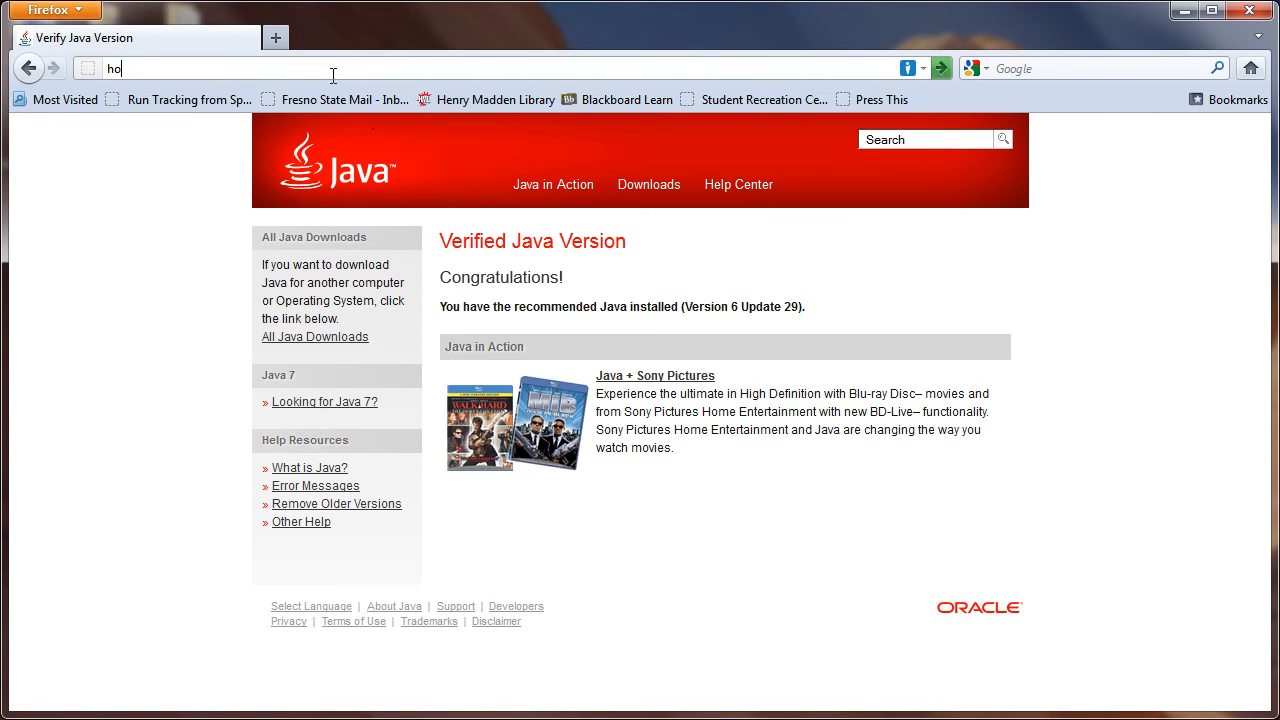
key(Return)
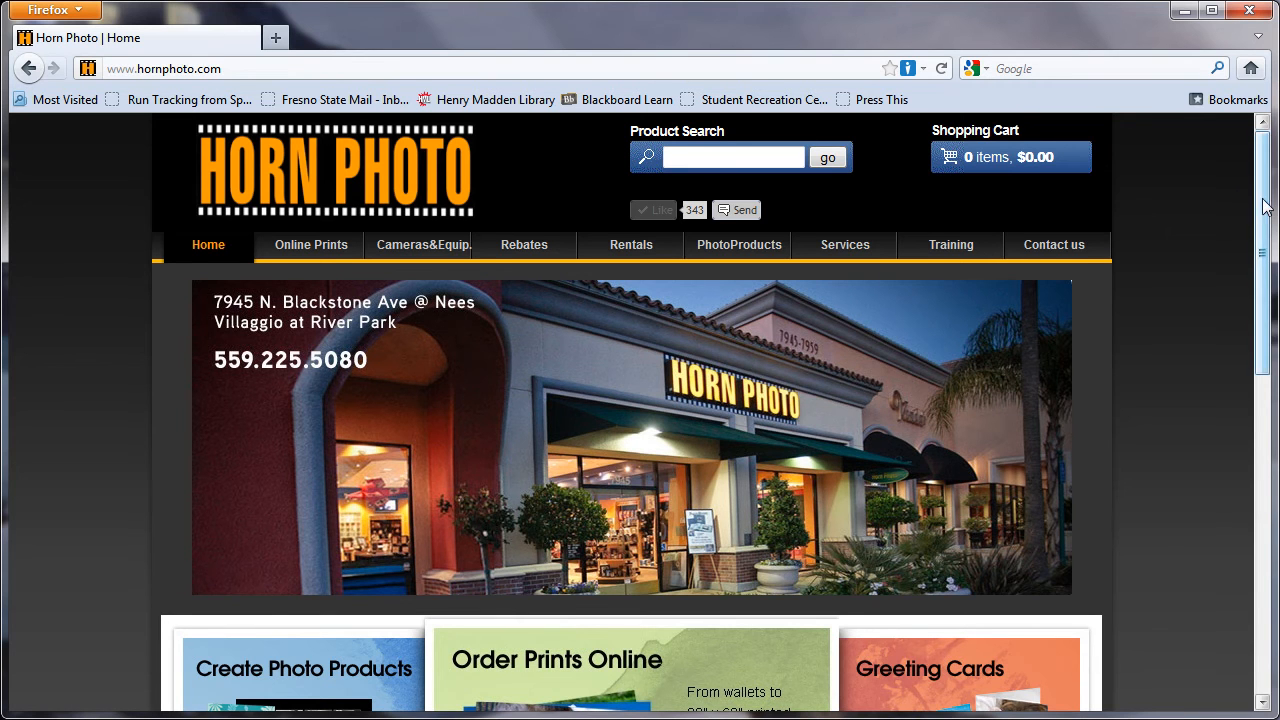
scroll(down, 3)
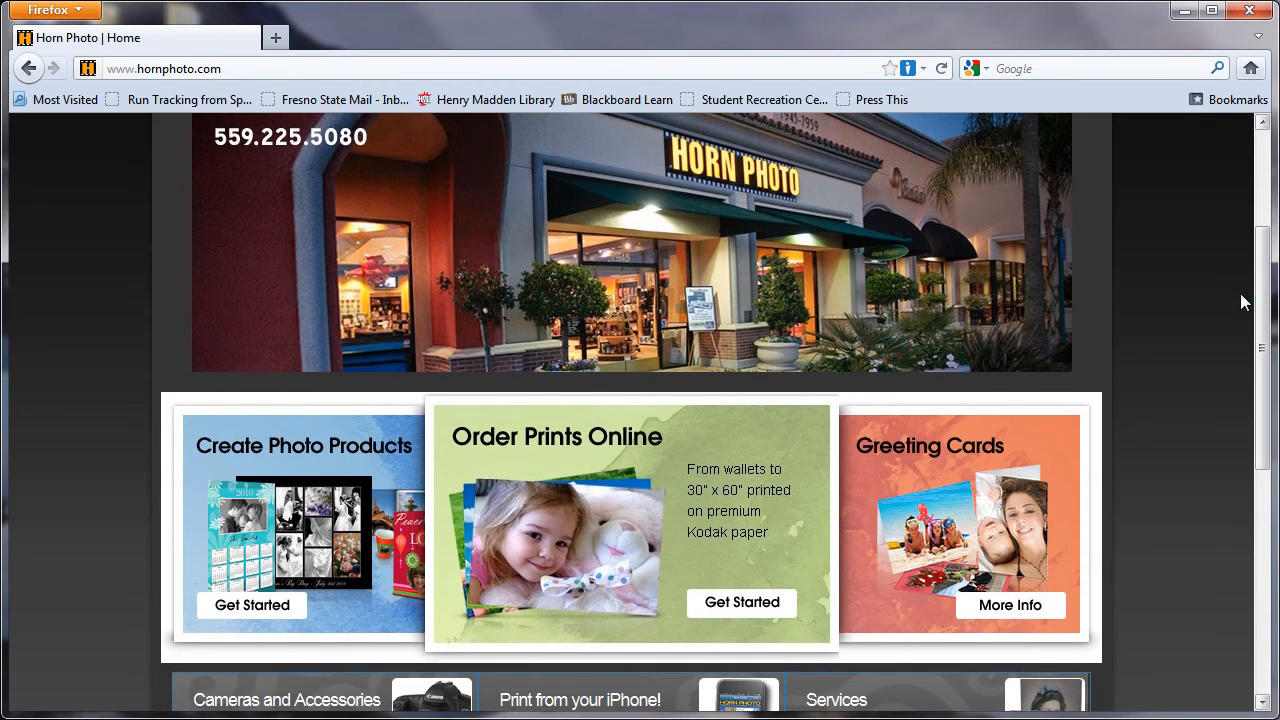
mouse_move(651, 484)
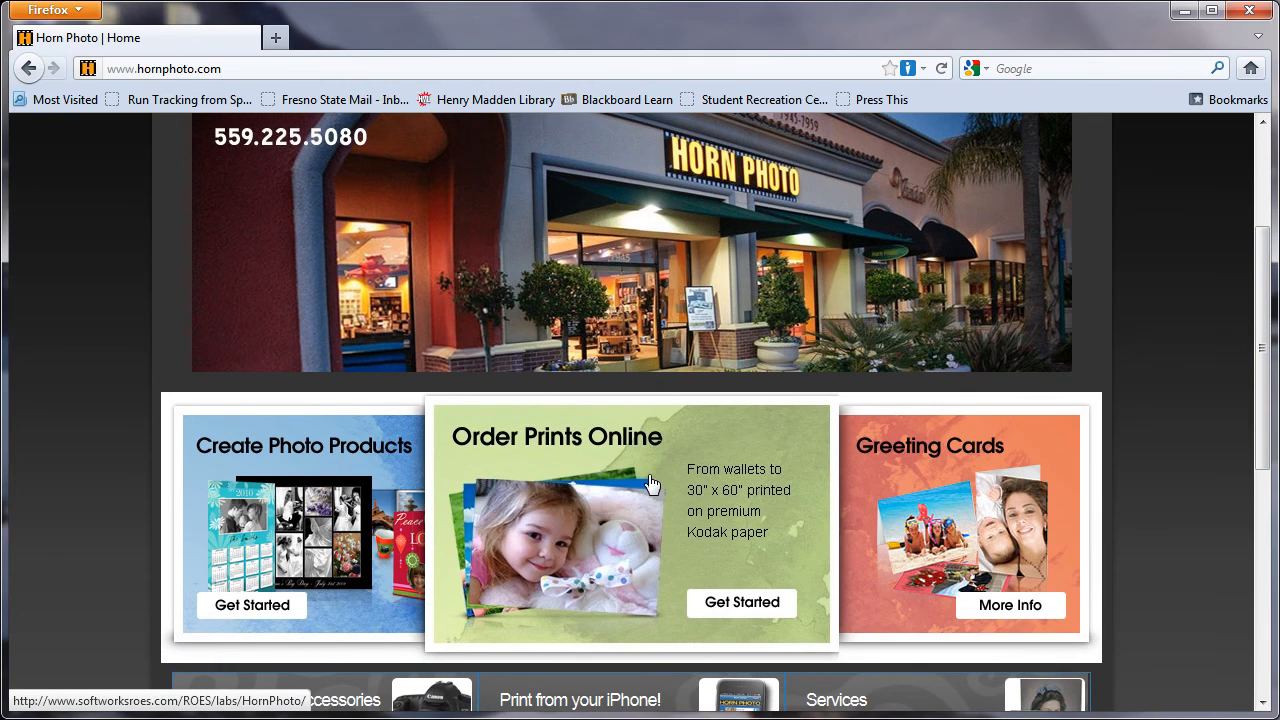
- Start Order Prints Online and open launch.jnlp with Java Web Start Launcher
click(742, 602)
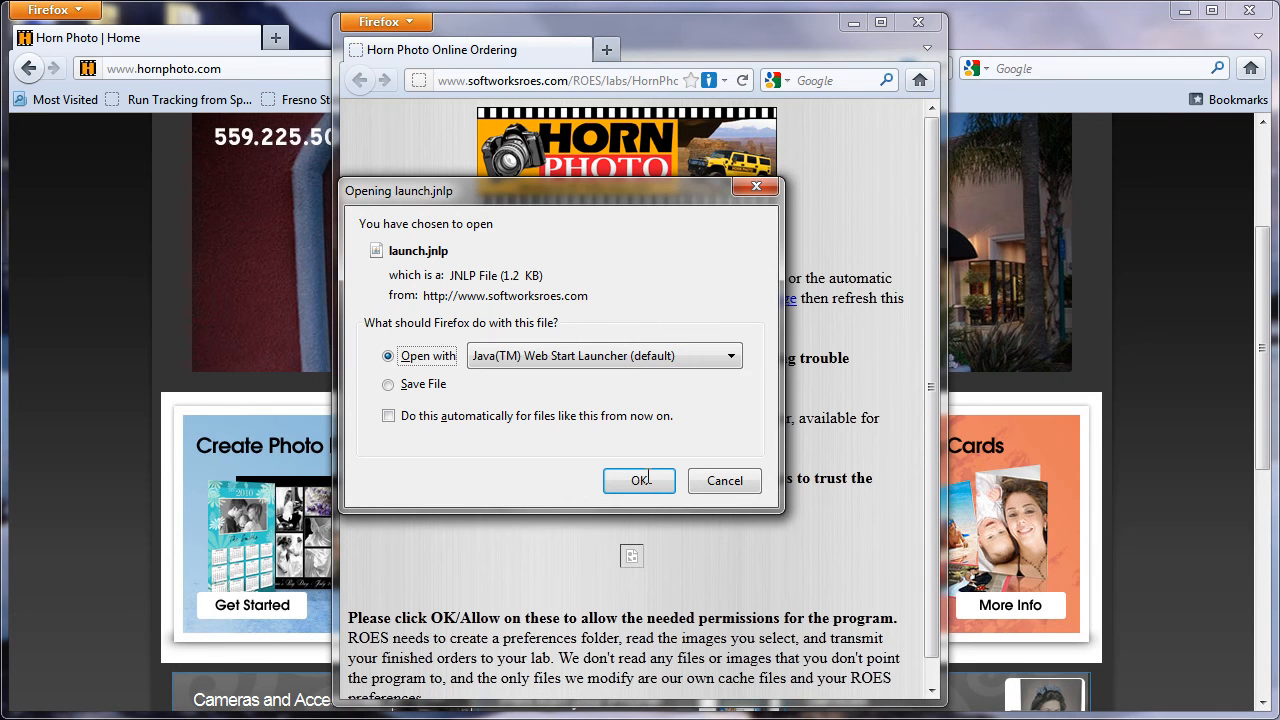
mouse_move(505, 389)
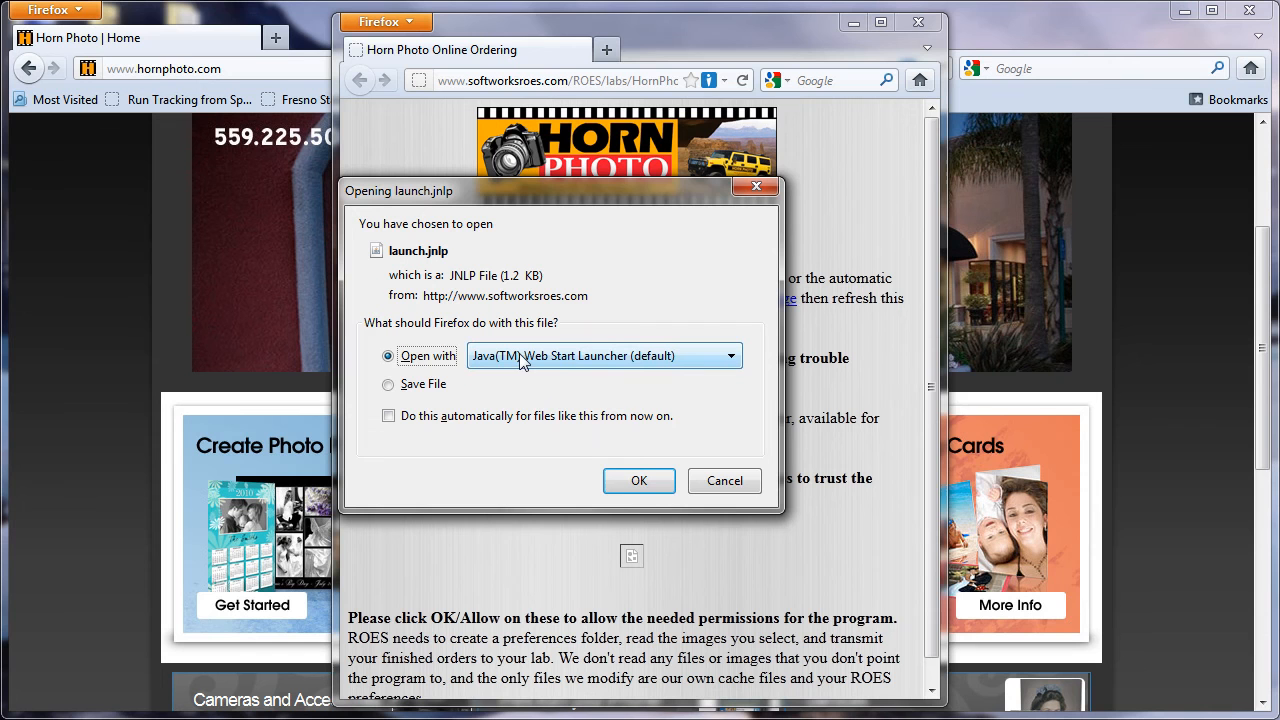
mouse_move(639, 481)
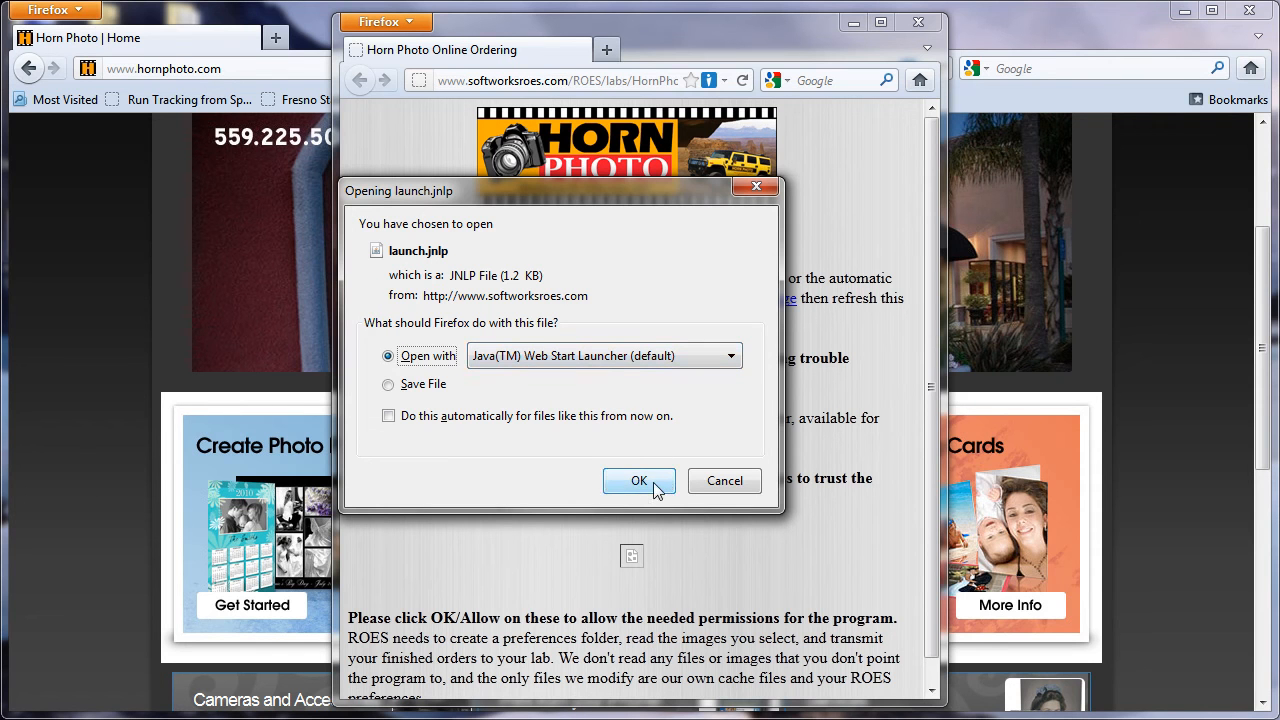
click(639, 481)
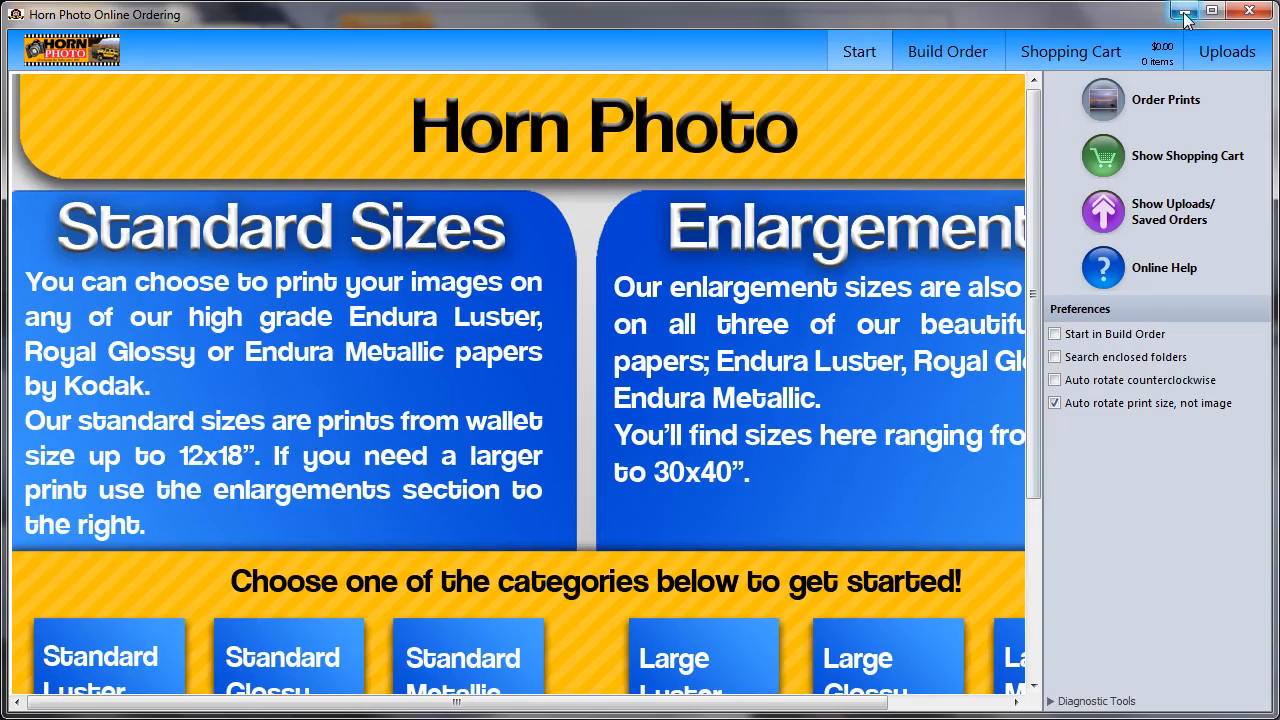
- Minimize the Horn Photo Online Ordering window once it has loaded
click(1184, 11)
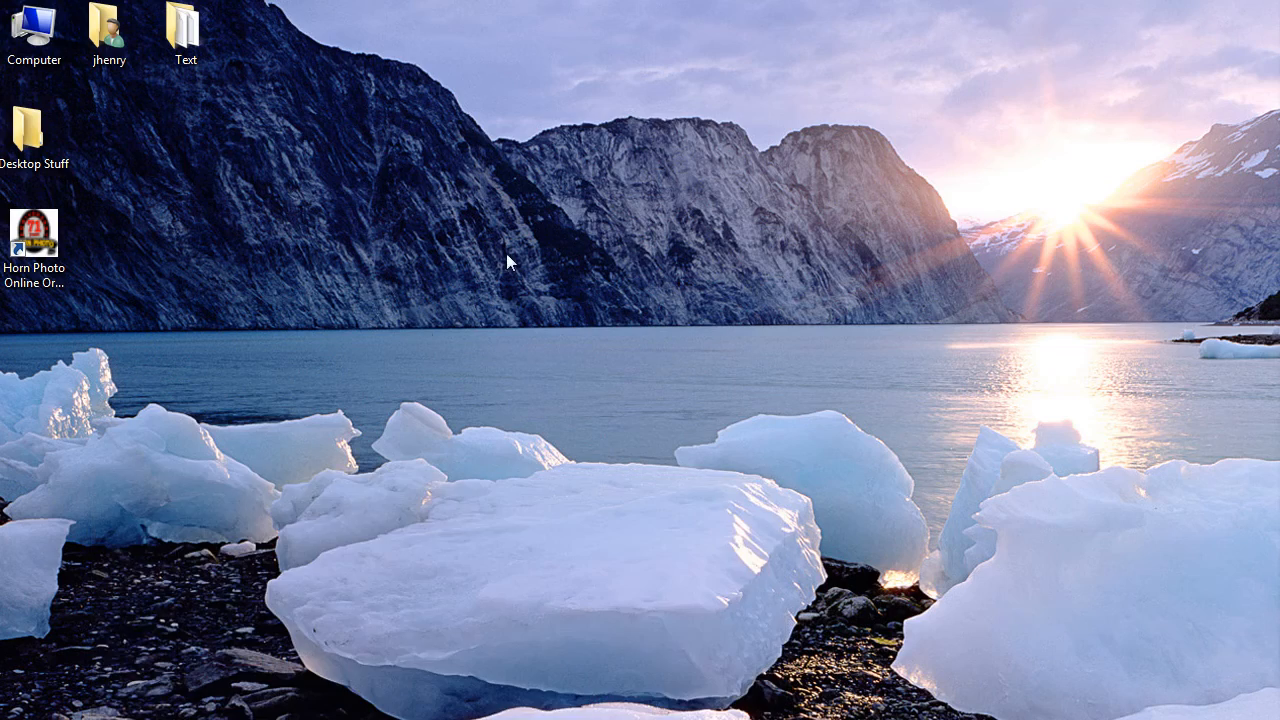
- Select the Horn Photo Online Ordering shortcut icon on the desktop
click(34, 233)
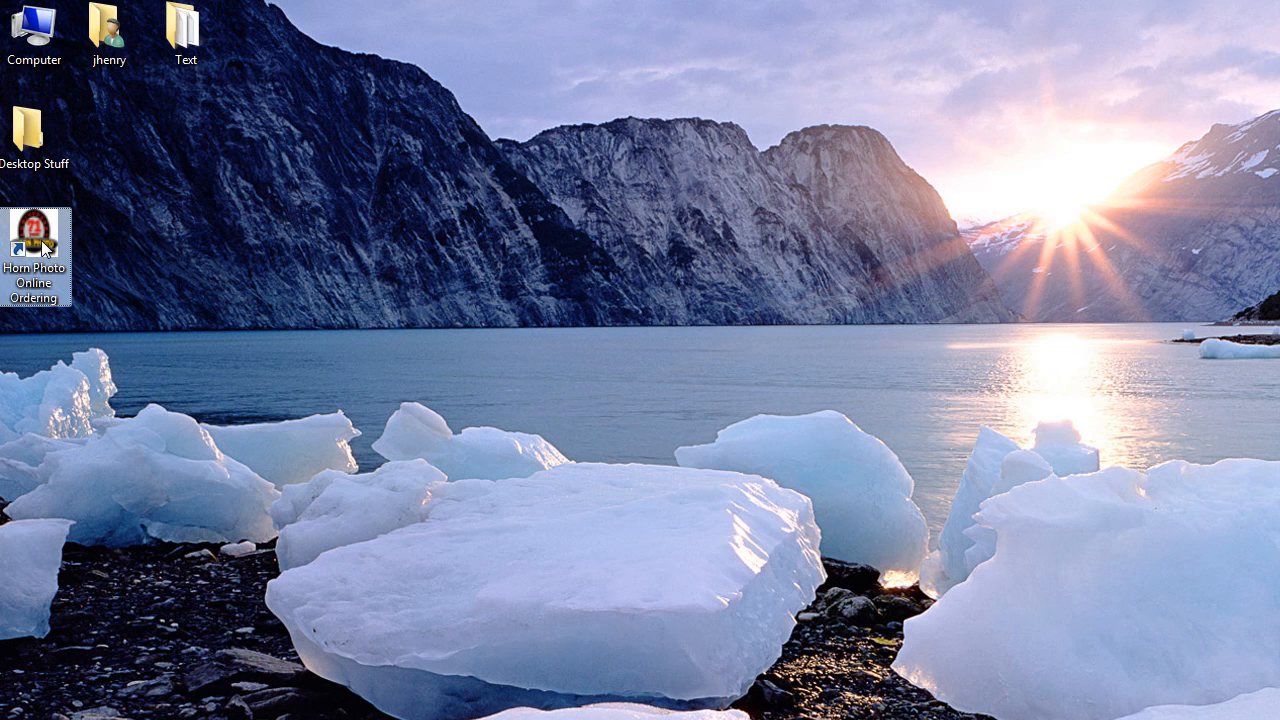